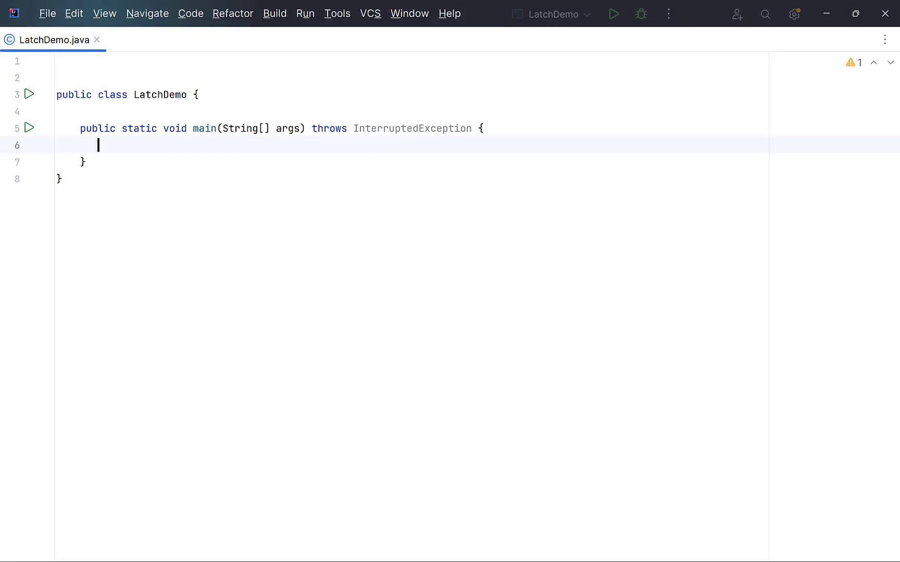
In main create a CountDownLatch of 5, print "Main thread completed", and run LatchDemo.
{"action": "type", "text": "CountDownLatch latch"}
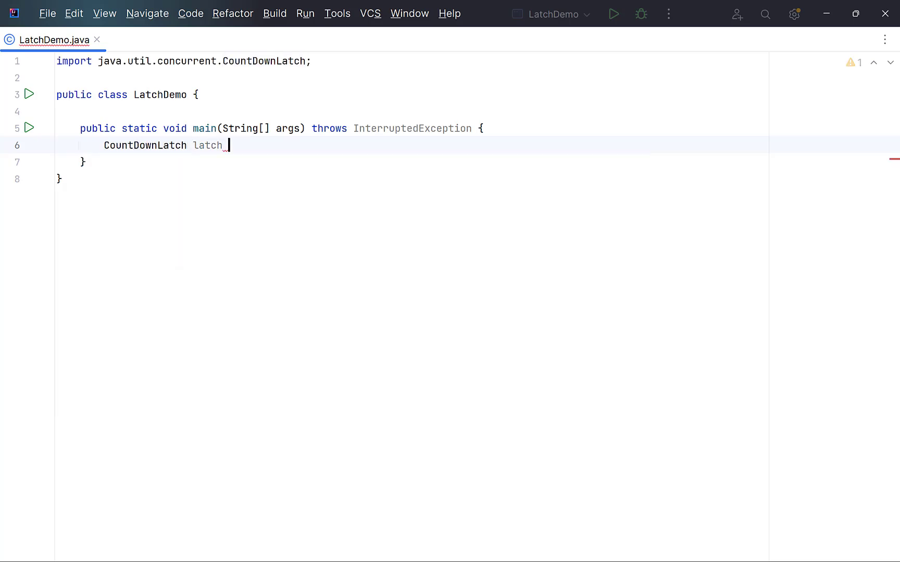
{"action": "type", "text": "= new CountDownLatch(5);"}
{"action": "type", "text": "System.out.println();"}
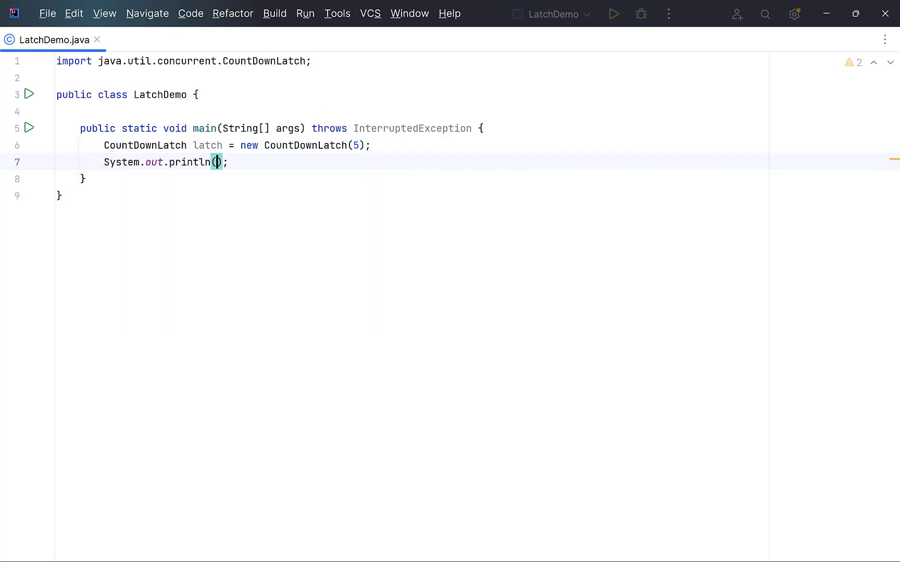
{"action": "type", "text": "\"Main thread completed\""}
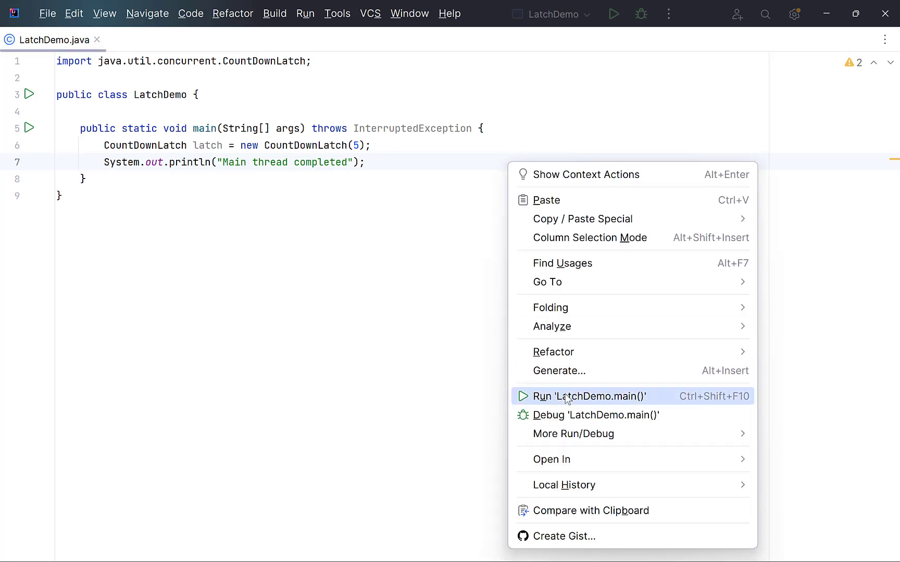
{"action": "left_click", "coordinate": [587, 396]}
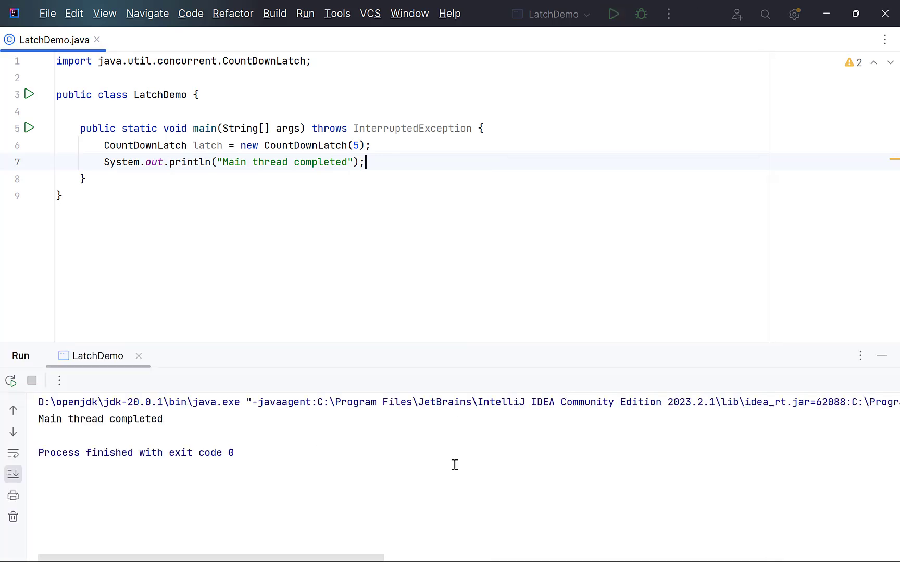
Add latch.await() before the println and rerun to see the program block.
{"action": "type", "text": "latch.await();"}
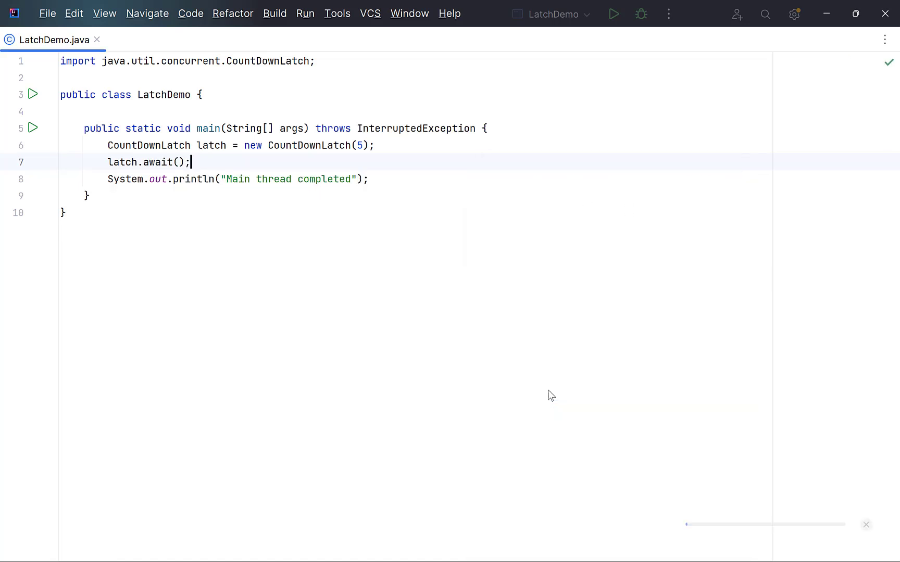
{"action": "left_click", "coordinate": [613, 14]}
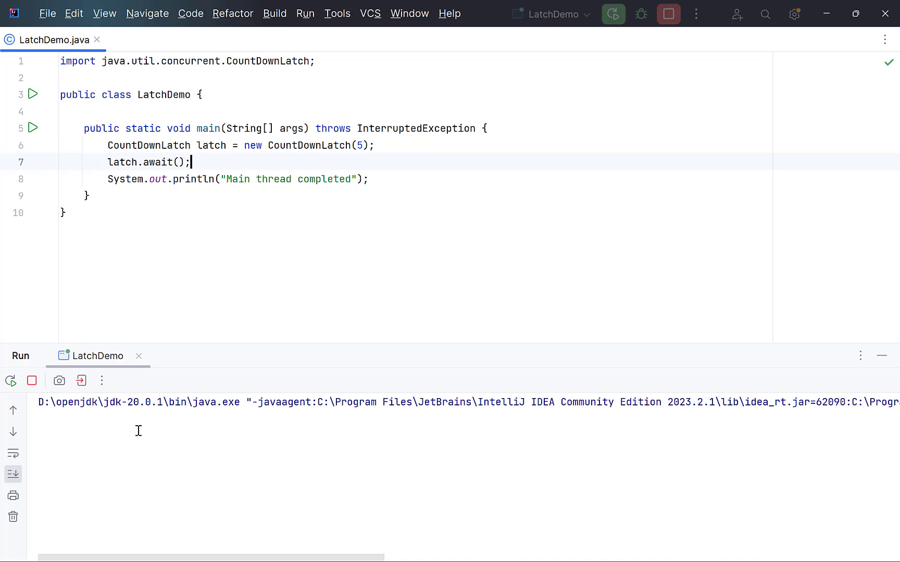
{"action": "mouse_move", "coordinate": [104, 408]}
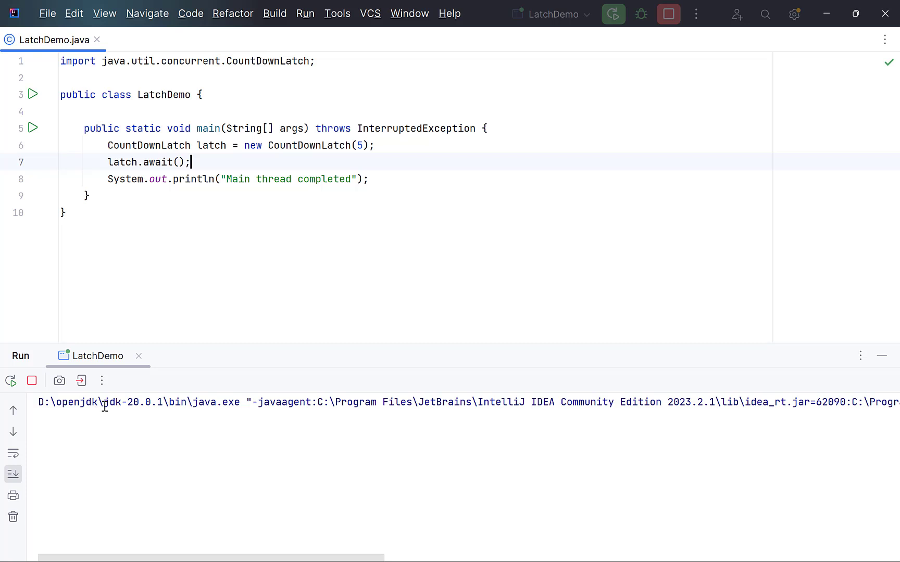
{"action": "mouse_move", "coordinate": [137, 163]}
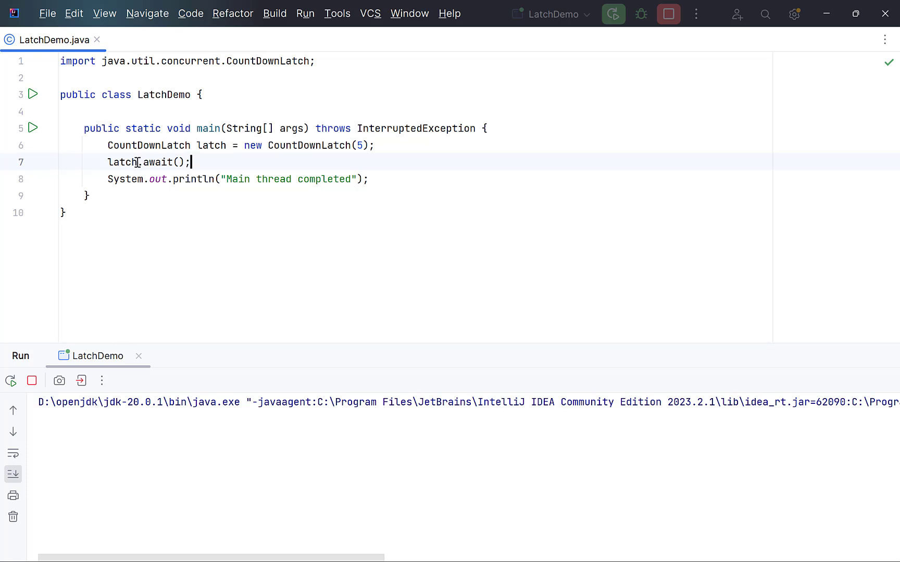
{"action": "mouse_move", "coordinate": [248, 163]}
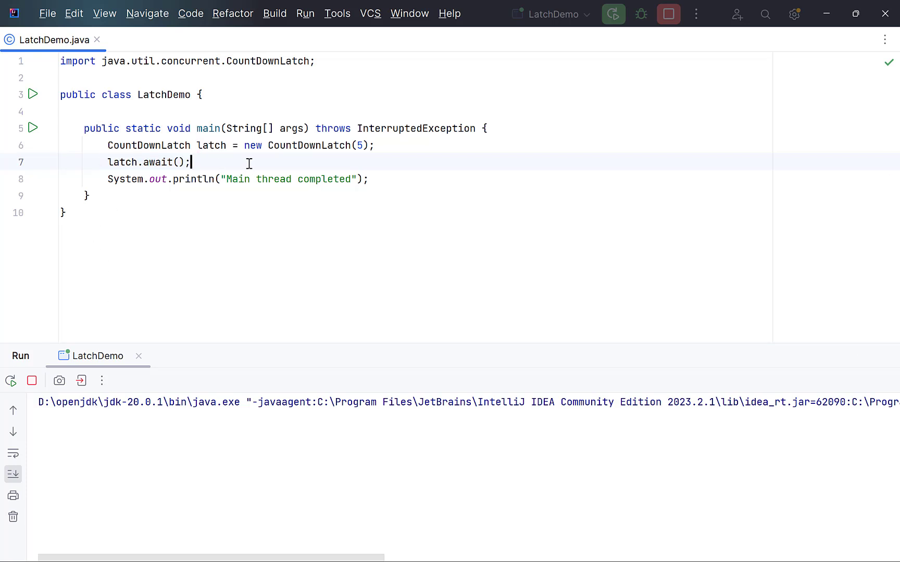
{"action": "mouse_move", "coordinate": [92, 327]}
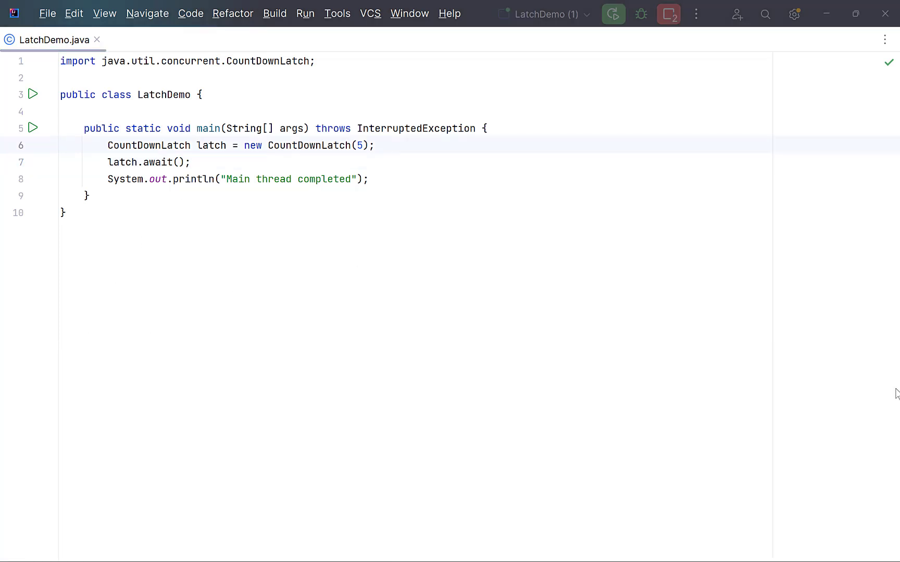
Write a Worker class with a latch field, constructor, and a countDown() method.
{"action": "left_click", "coordinate": [375, 145]}
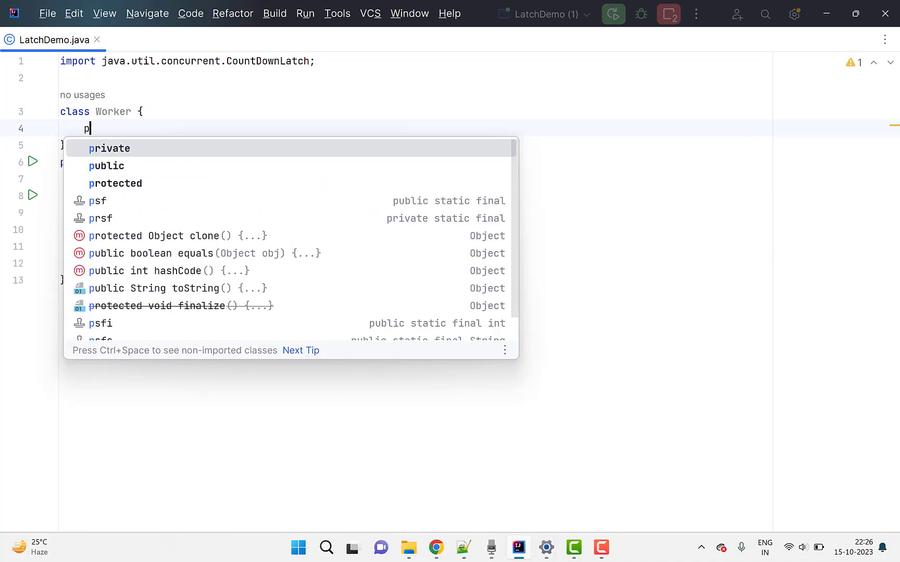
{"action": "left_click", "coordinate": [106, 165]}
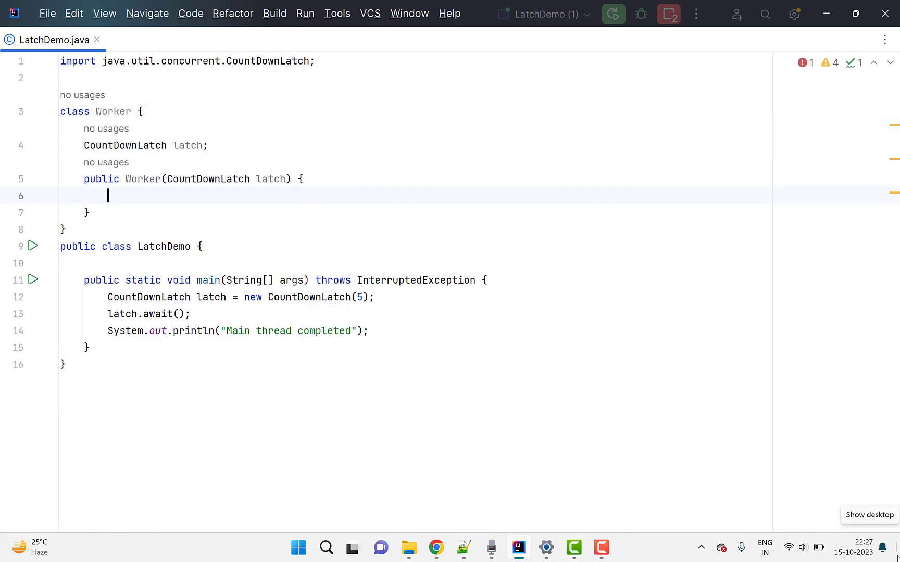
{"action": "type", "text": "this.latch = latch;"}
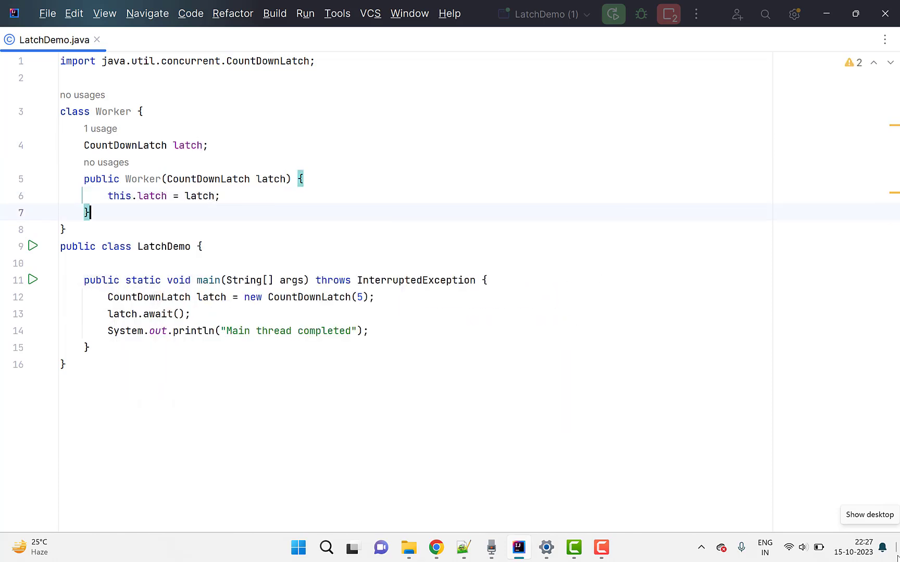
{"action": "type", "text": "public void countDown() {"}
{"action": "type", "text": "for (int i = 1; i < ; i++) {"}
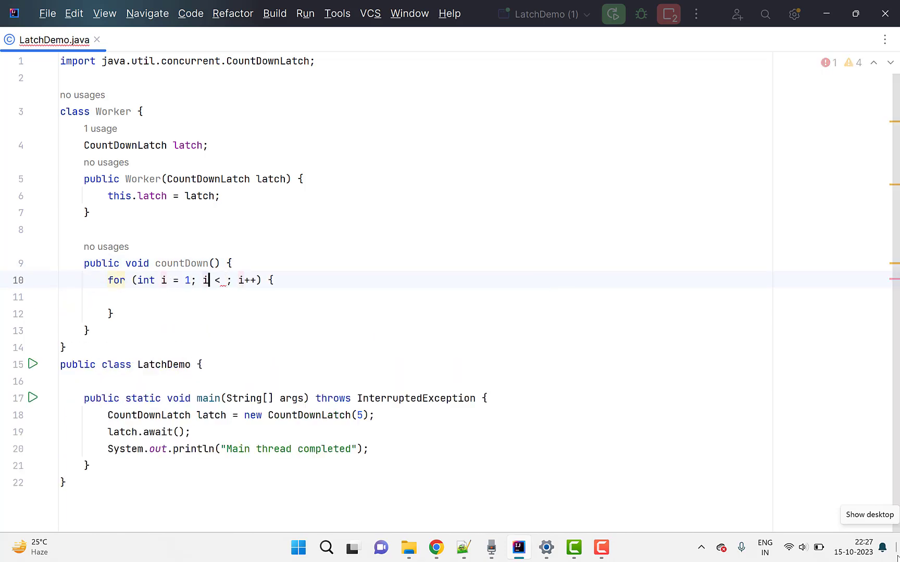
Make countDown() loop printing latch.getCount() with TimeUnit.SECONDS sleeps, and call it from a Worker in main.
{"action": "type", "text": "latch.countDown();"}
{"action": "type", "text": "System.out.println(\"Current count:\");"}
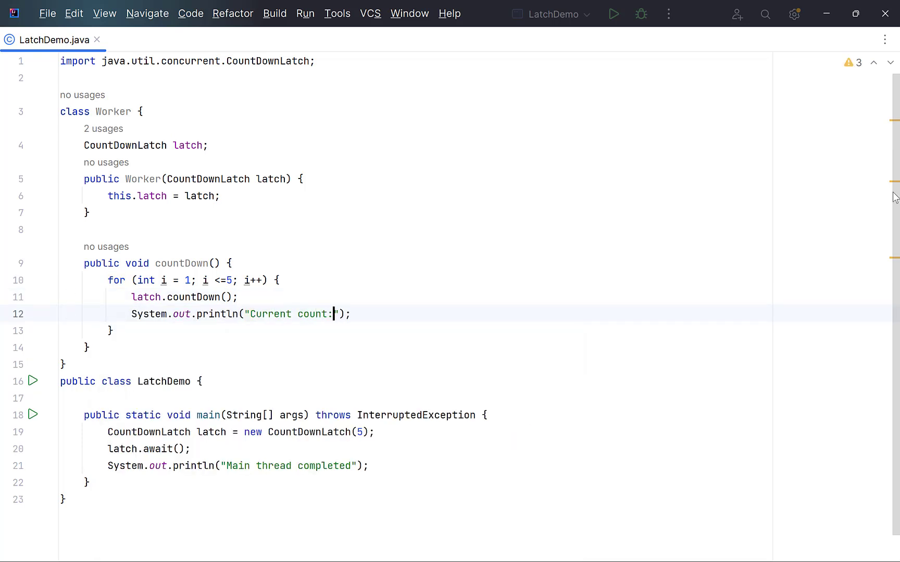
{"action": "type", "text": "\"+latch.getCount()"}
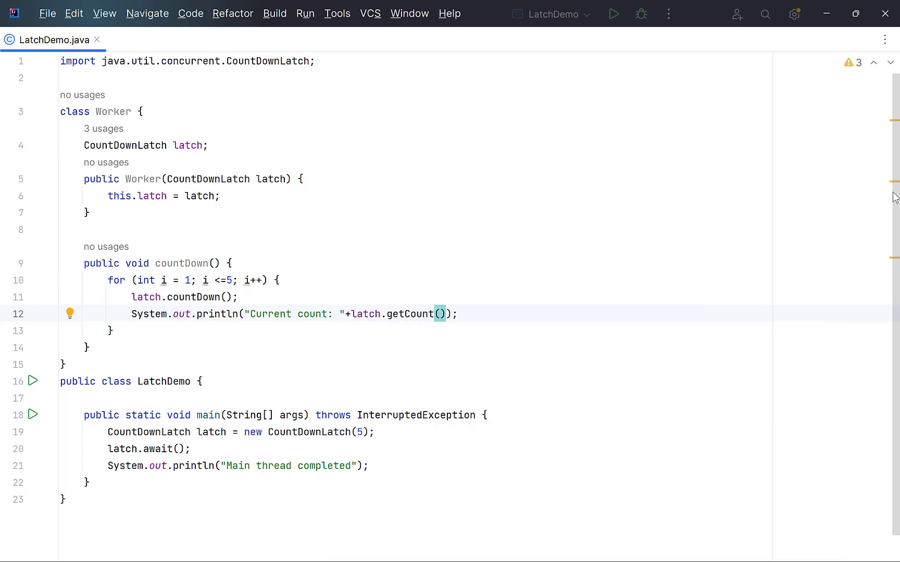
{"action": "type", "text": "TimeUnit.SECONDS.sleep(1);"}
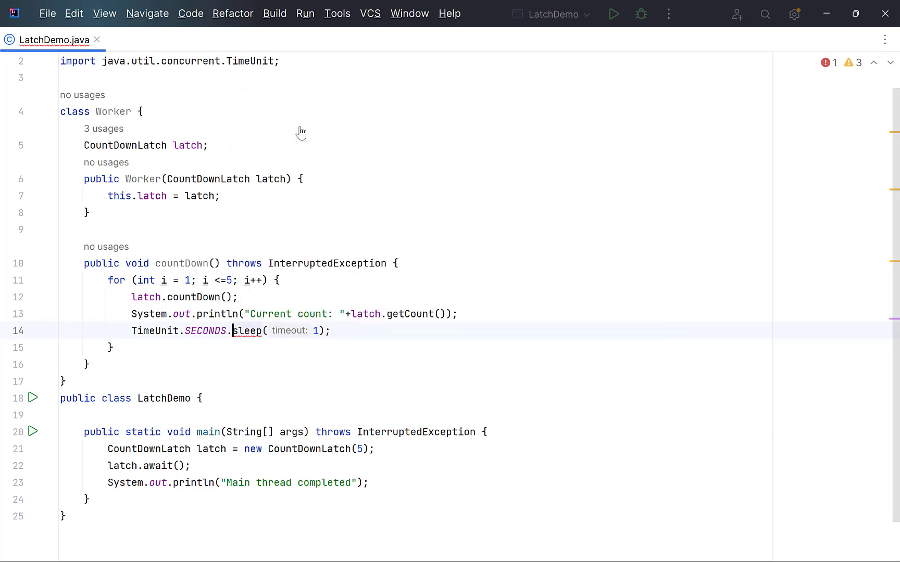
{"action": "mouse_move", "coordinate": [631, 457]}
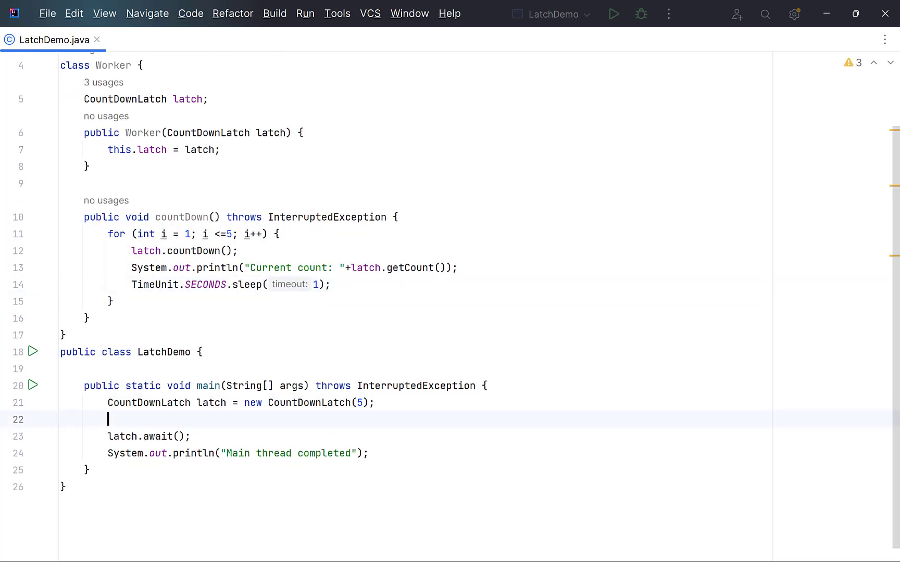
{"action": "type", "text": "Worker w = new Worker()"}
{"action": "type", "text": "w.countDown();"}
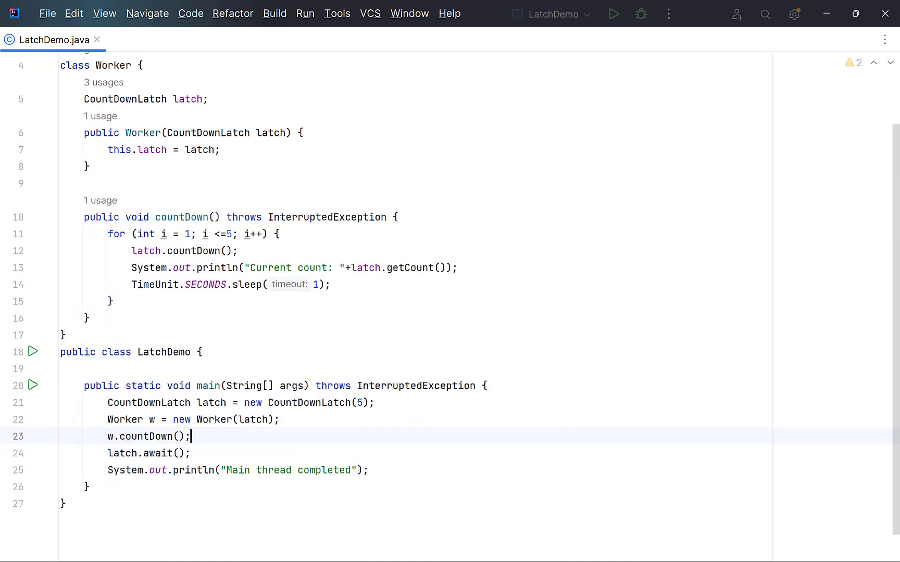
Run LatchDemo to see counts 4 to 0, change the loop to <5, and run again.
{"action": "right_click", "coordinate": [172, 251]}
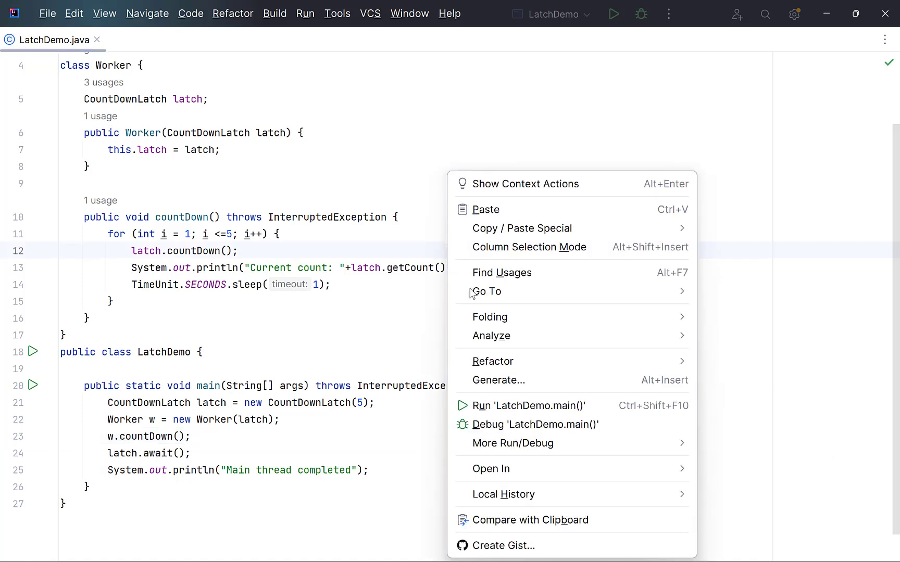
{"action": "left_click", "coordinate": [528, 406]}
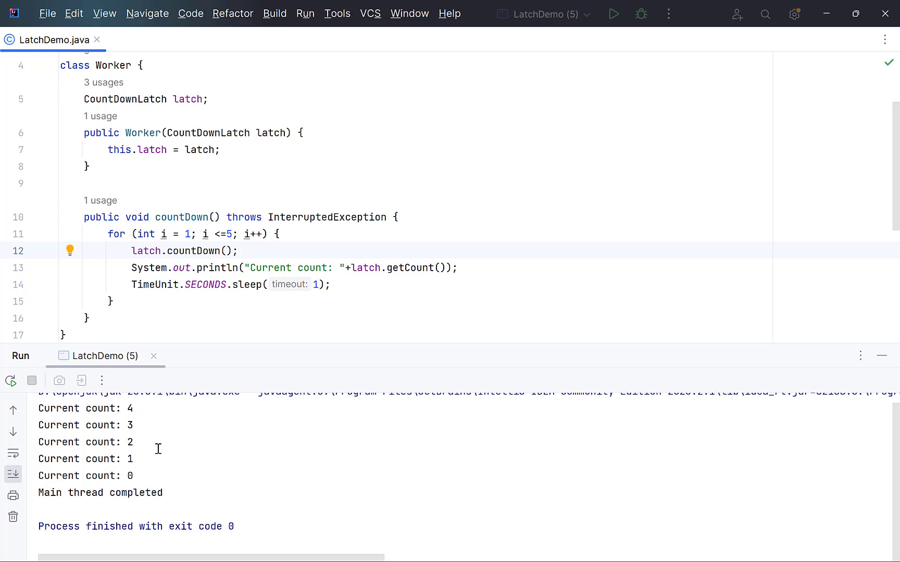
{"action": "mouse_move", "coordinate": [254, 312]}
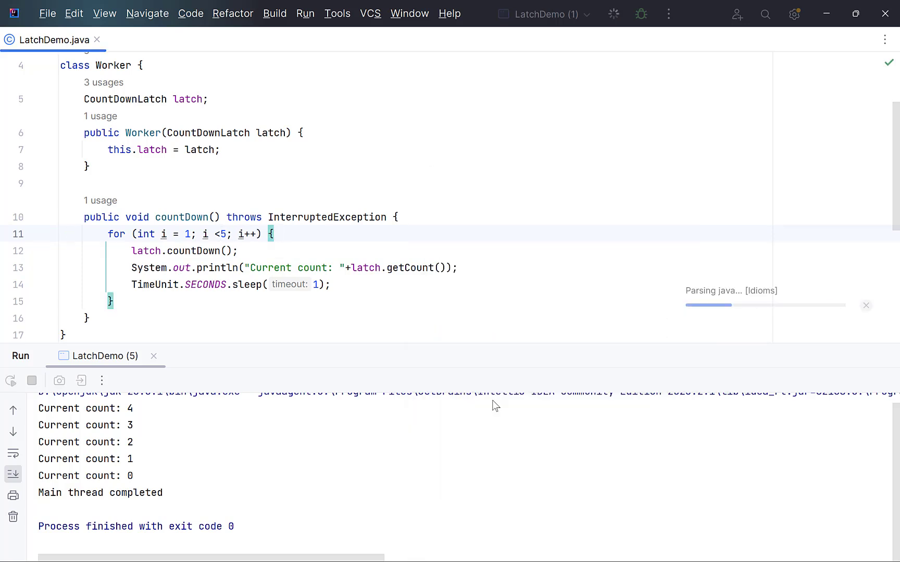
{"action": "left_click", "coordinate": [613, 14]}
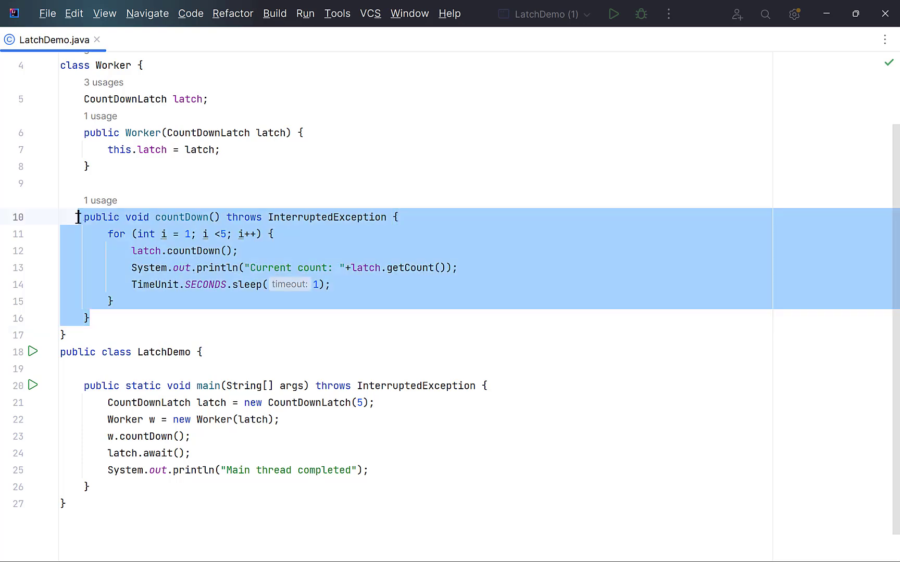
Remove countDown, rename Worker to TyreChangeTask, and make it implement Runnable.
{"action": "key", "text": "Delete"}
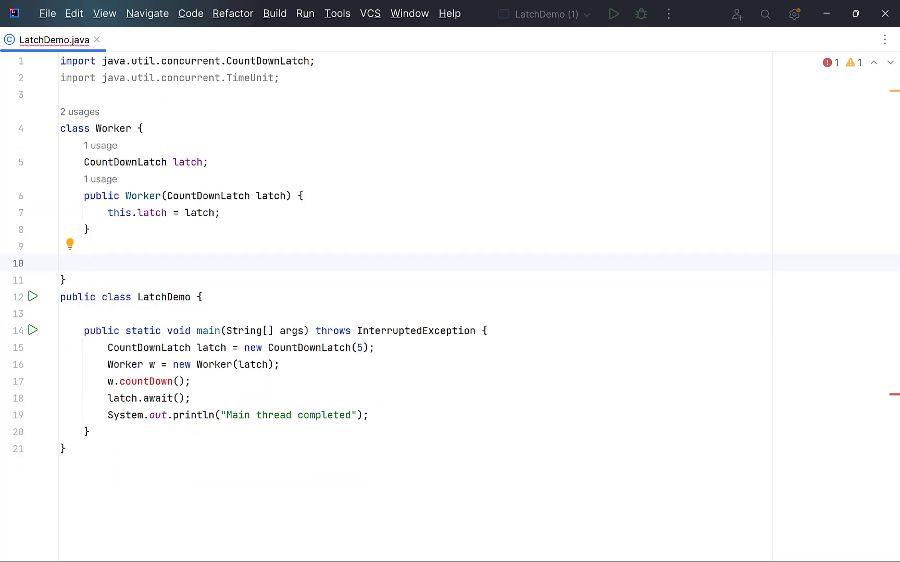
{"action": "right_click", "coordinate": [104, 128]}
{"action": "type", "text": "TyreChangeTas"}
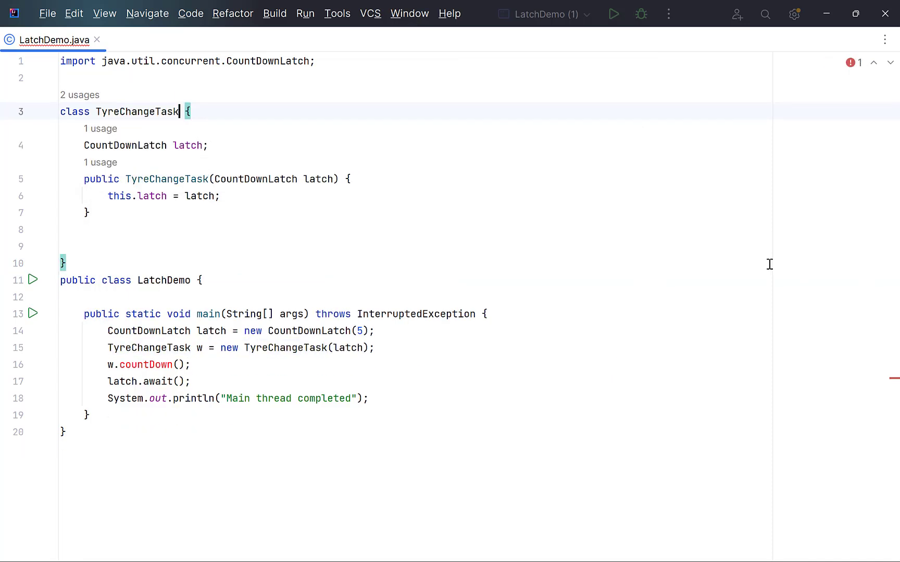
{"action": "type", "text": "implements Runnable"}
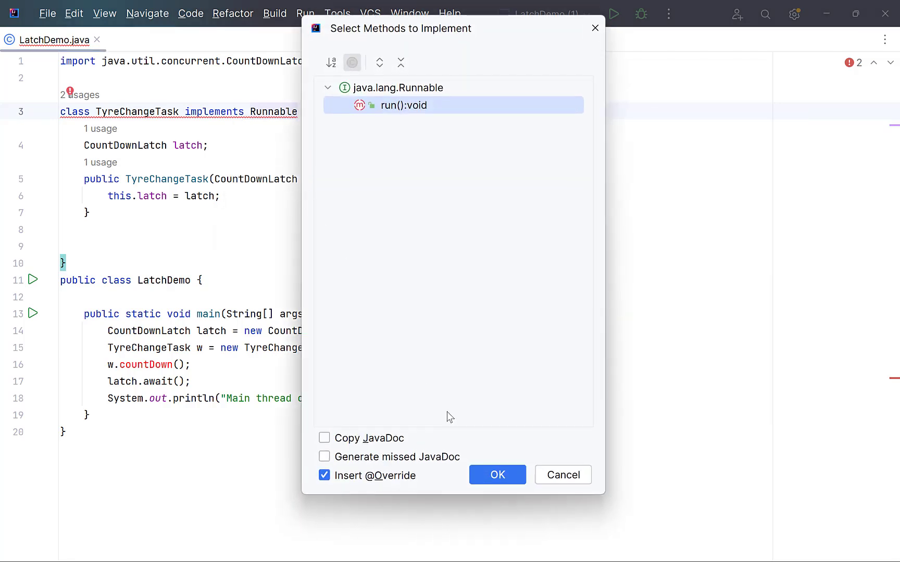
Implement run(): print "Changing tyre", sleep 1 second in try/catch, print "Tyre changed", then latch.countDown().
{"action": "left_click", "coordinate": [496, 474]}
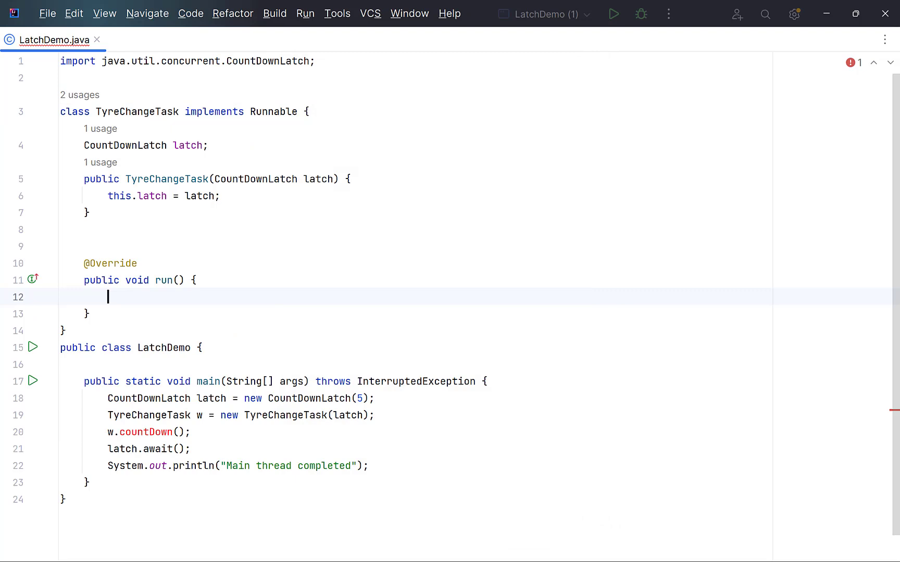
{"action": "type", "text": "System.out.println(\"Changi\");"}
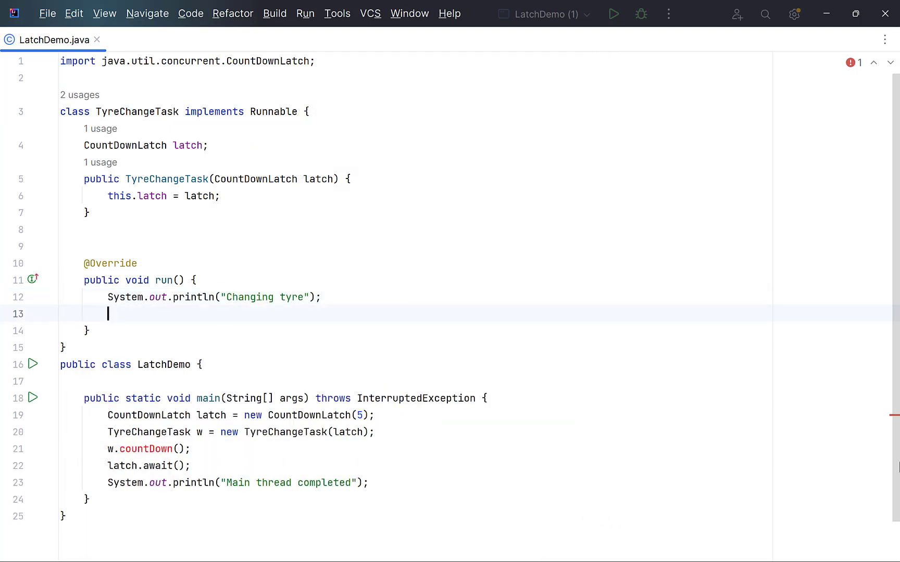
{"action": "type", "text": "TimeUnit.SECONDS.sleep(1);"}
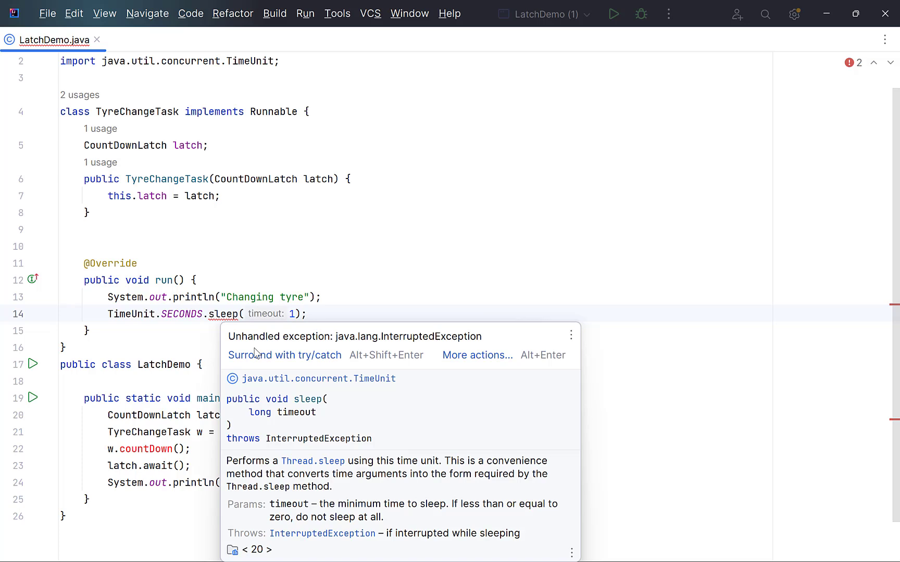
{"action": "left_click", "coordinate": [285, 355]}
{"action": "type", "text": "System.out.println(\"\");"}
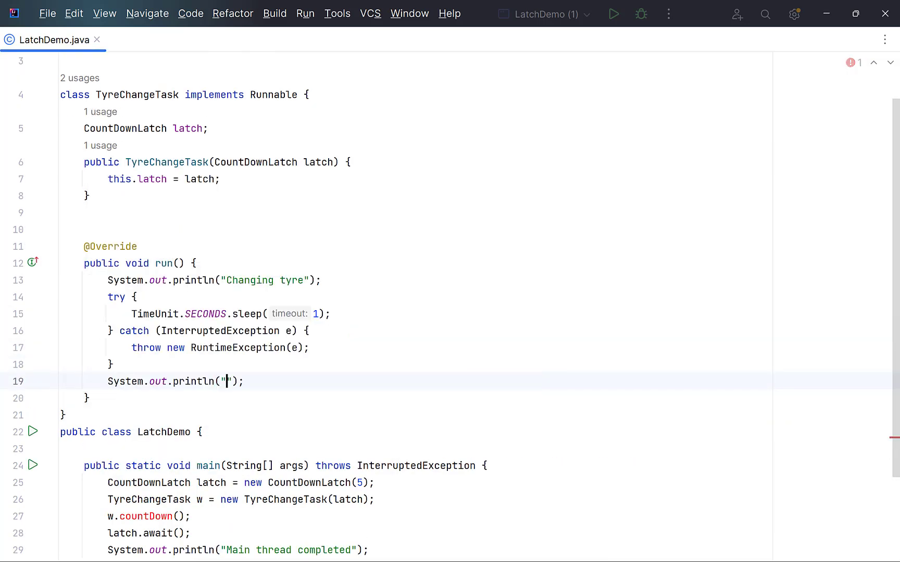
{"action": "type", "text": "Tyre changed"}
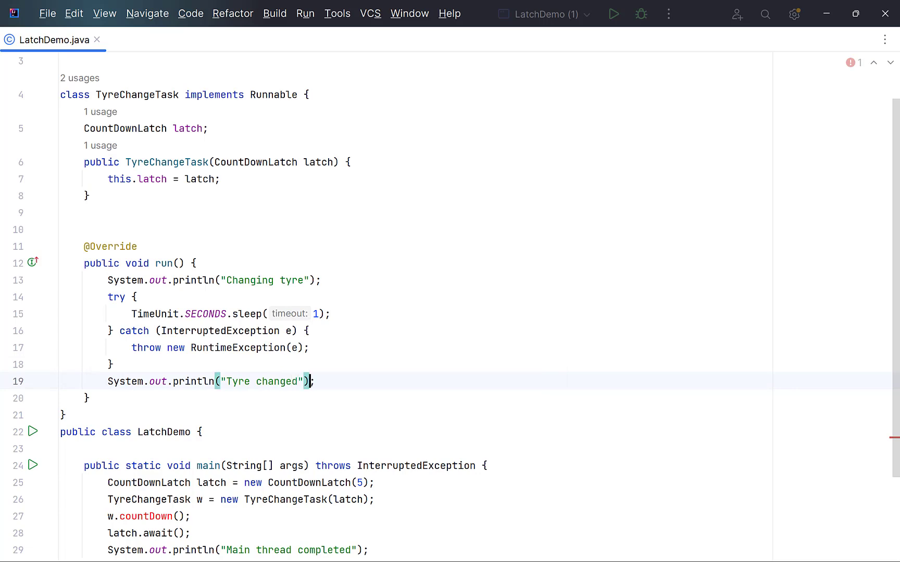
{"action": "type", "text": "latch.countDown();"}
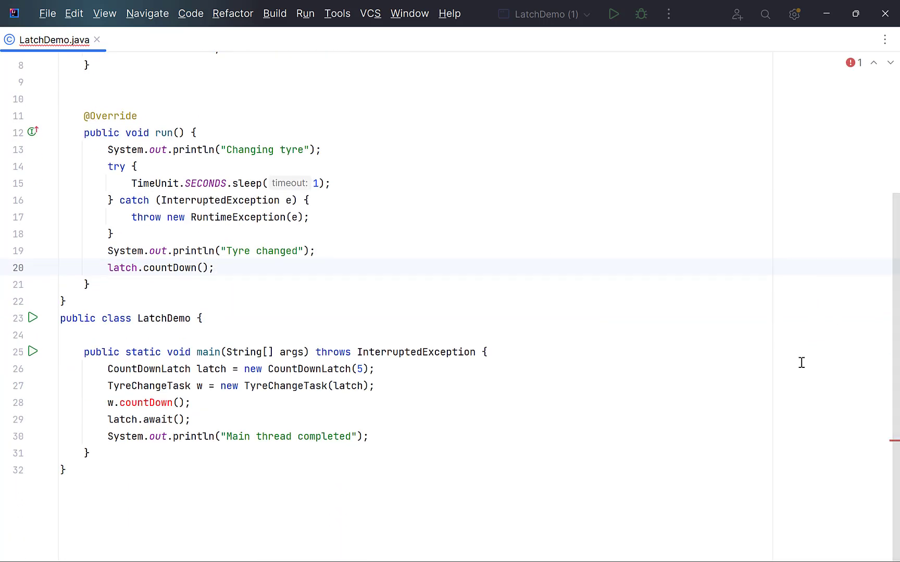
In main create four Thread workers on the task and start them.
{"action": "type", "text": "Thread"}
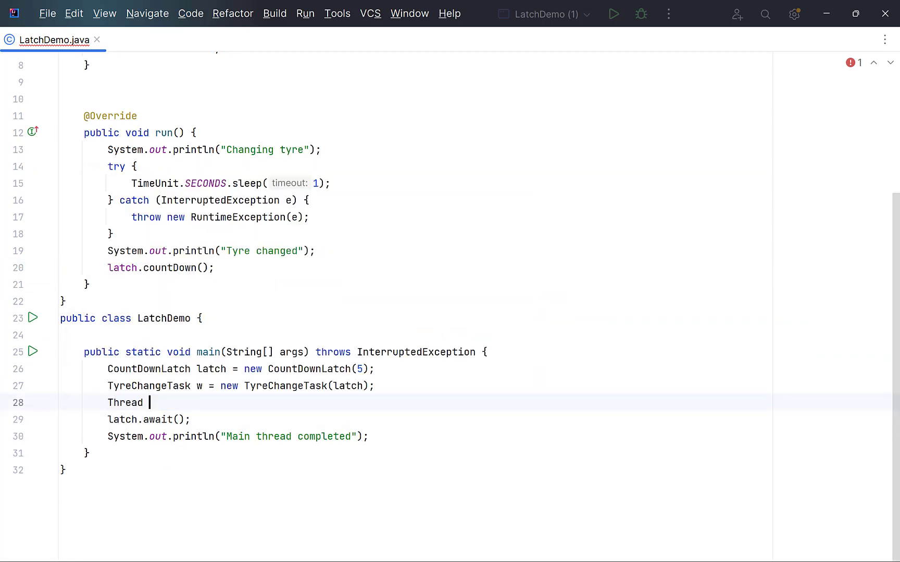
{"action": "type", "text": "worker1 = new Thread("}
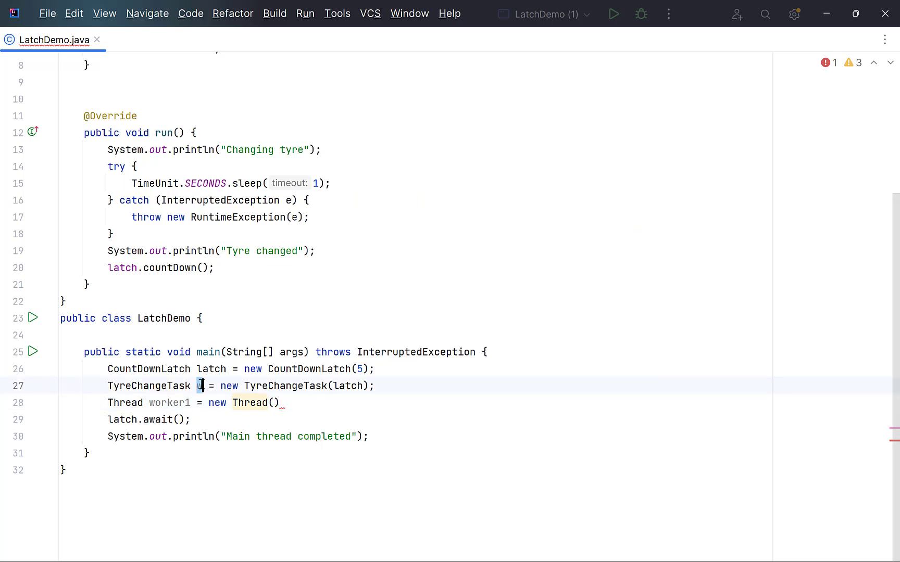
{"action": "type", "text": "task"}
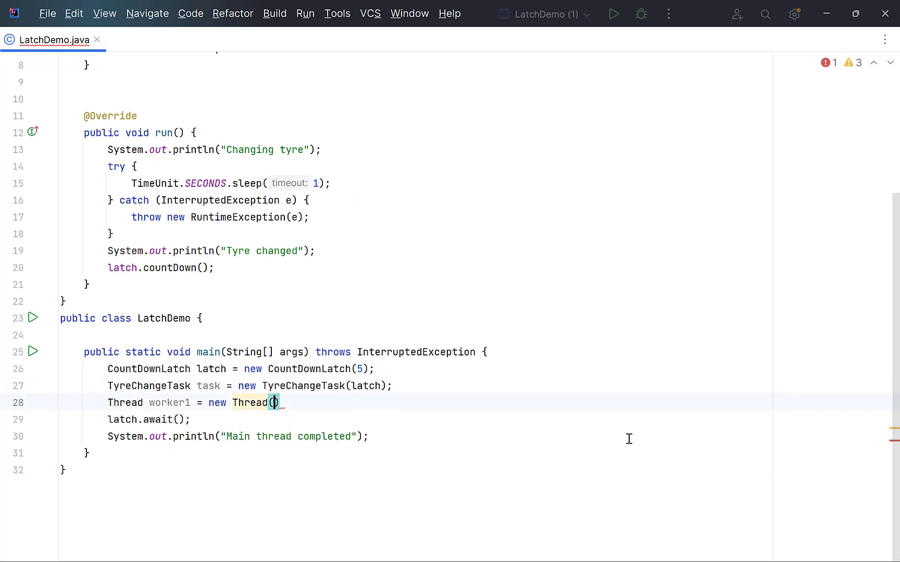
{"action": "type", "text": "task"}
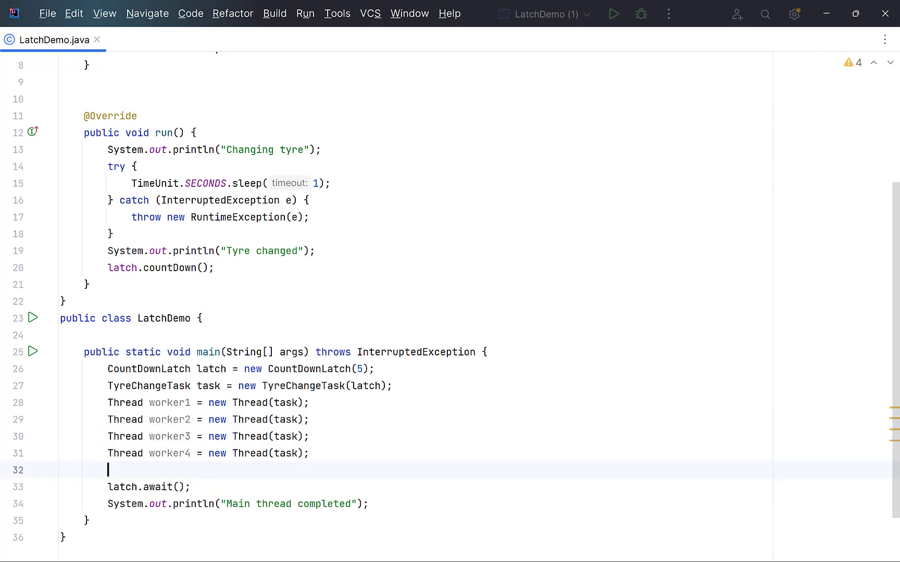
{"action": "type", "text": "worker1.start();"}
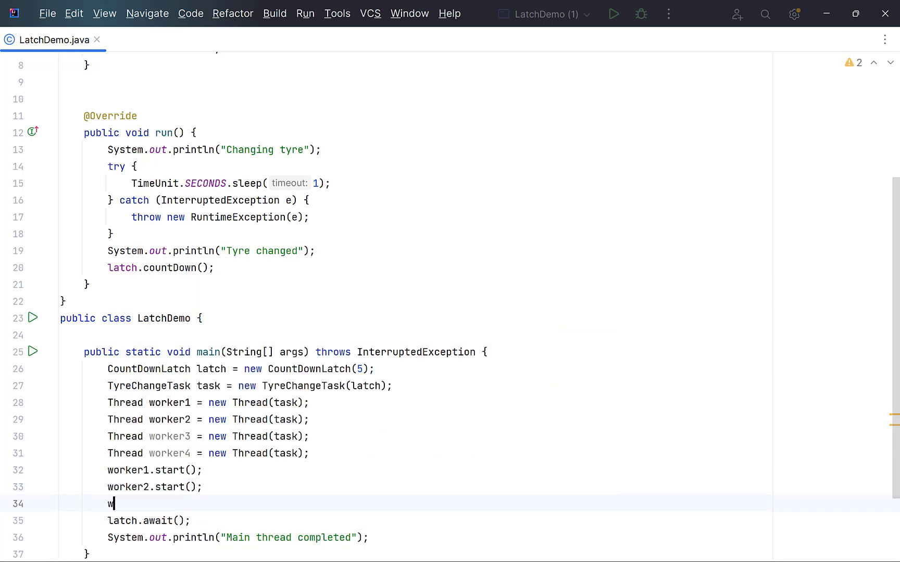
{"action": "type", "text": "worker3.start();"}
{"action": "type", "text": "worker4.start();"}
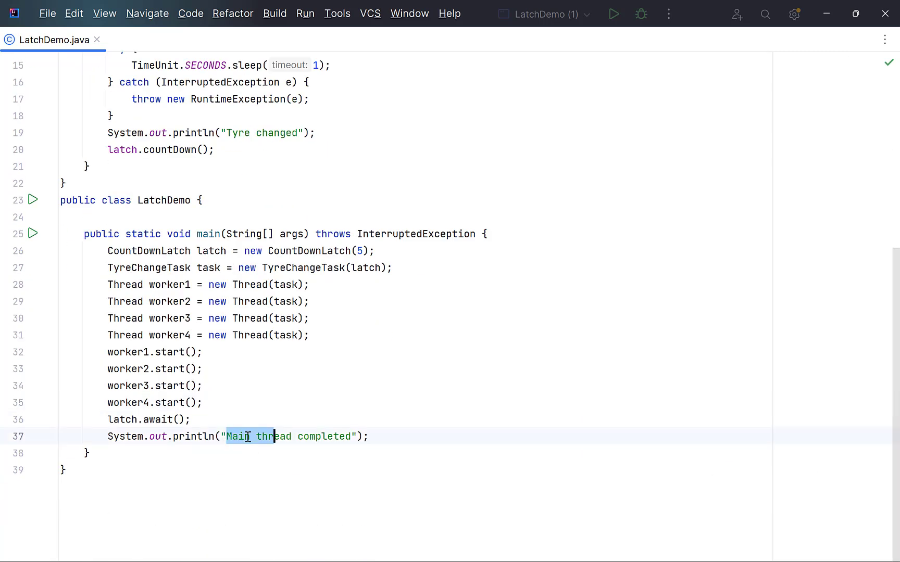
Print "Wheel balancing & alignment", set the latch to 4, and add the tyres-to-be-changed waiting message.
{"action": "type", "text": "Wheel balancing"}
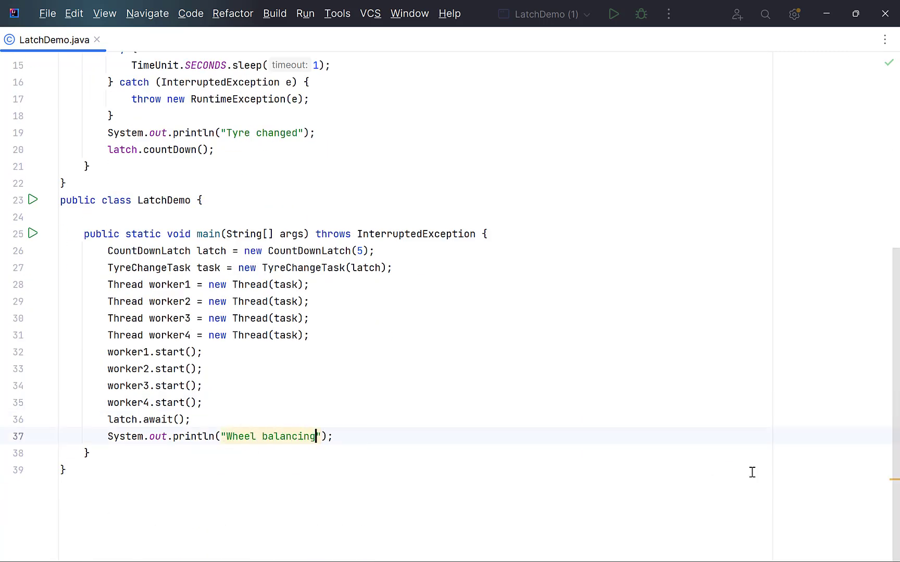
{"action": "type", "text": "& alignment"}
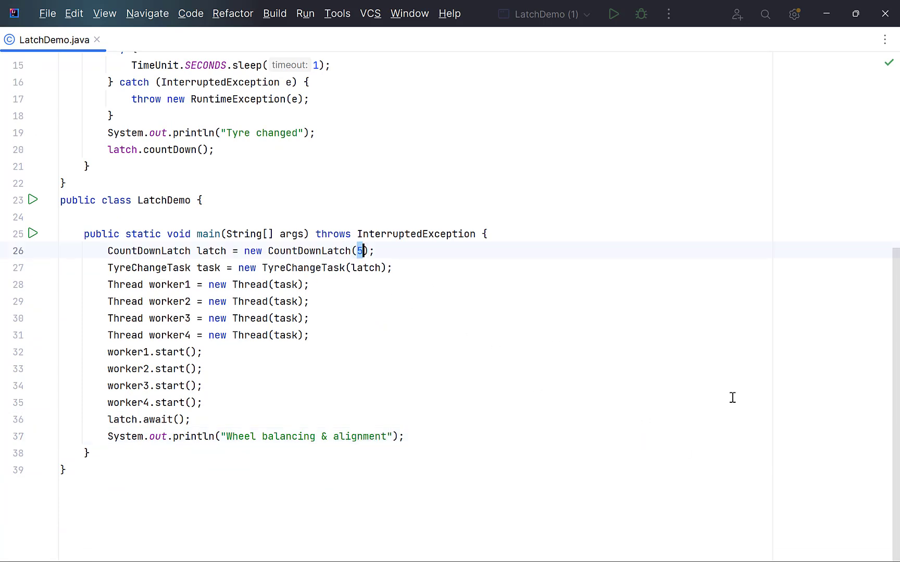
{"action": "type", "text": "4"}
{"action": "type", "text": "System.out.println(\"Waiting for t\");"}
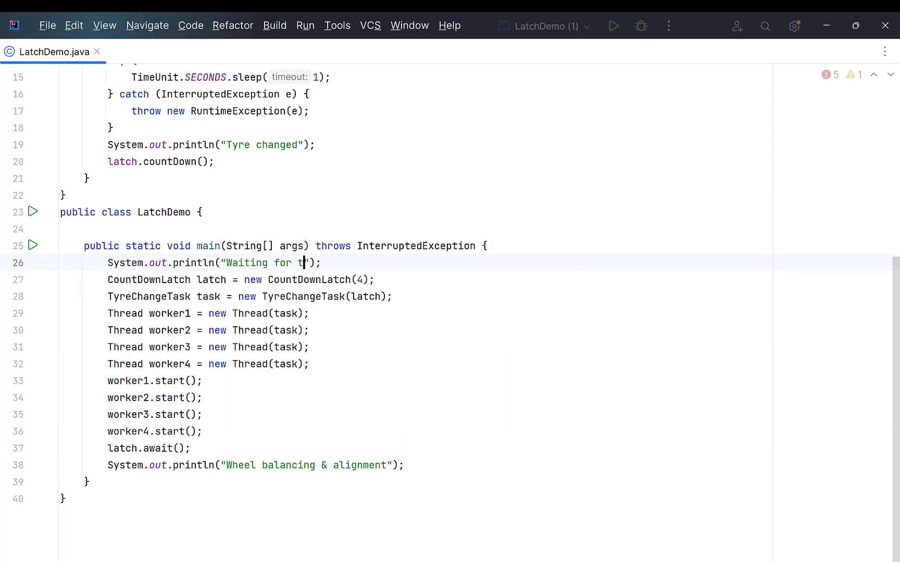
{"action": "type", "text": "yres to be changed"}
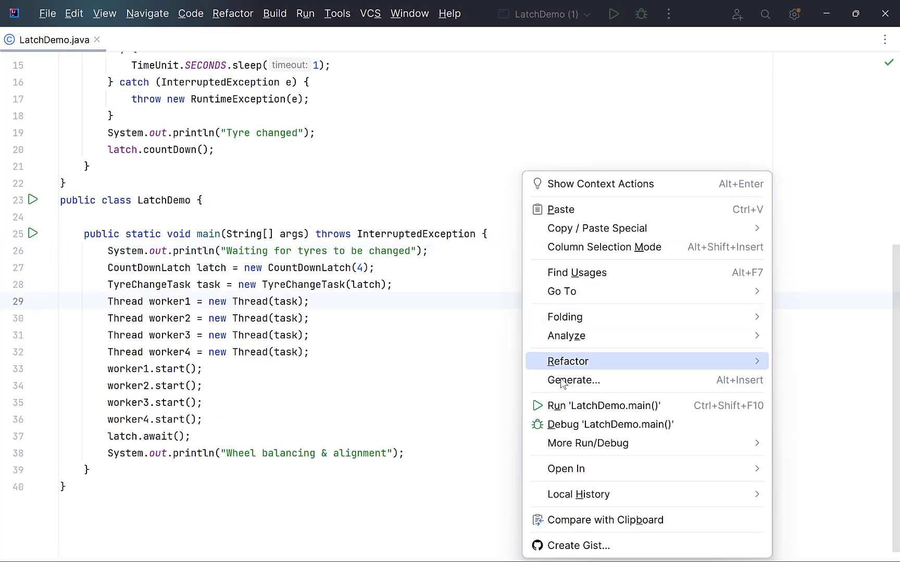
Run LatchDemo to see four tyres changed before "Wheel balancing & alignment".
{"action": "left_click", "coordinate": [603, 405]}
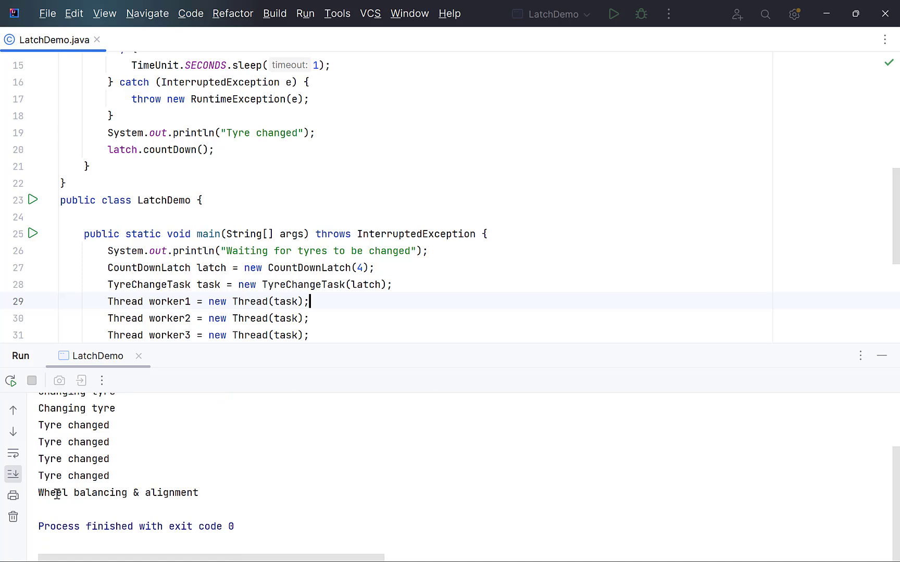
{"action": "mouse_move", "coordinate": [274, 472]}
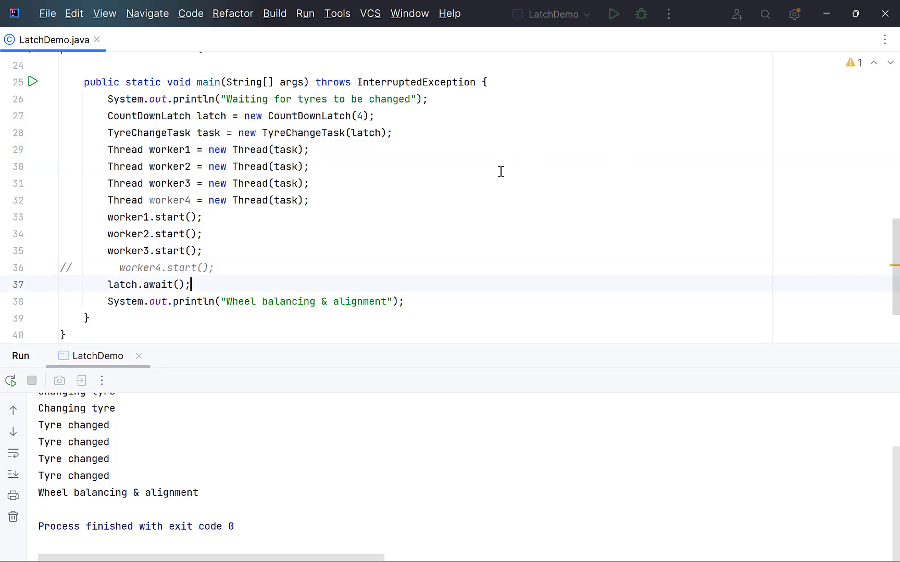
Rerun LatchDemo with worker4 not started to see it keep waiting after three tyres.
{"action": "left_click", "coordinate": [613, 13]}
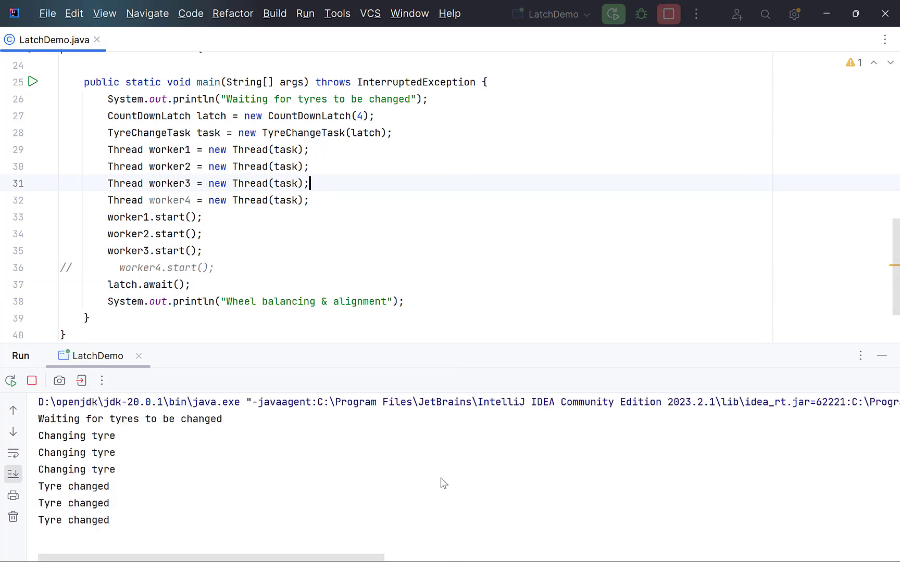
{"action": "mouse_move", "coordinate": [246, 499]}
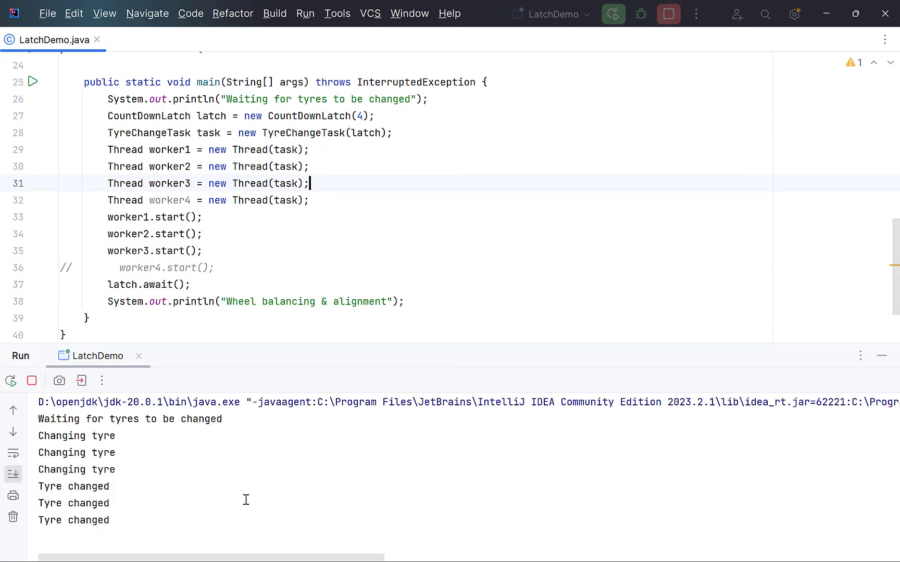